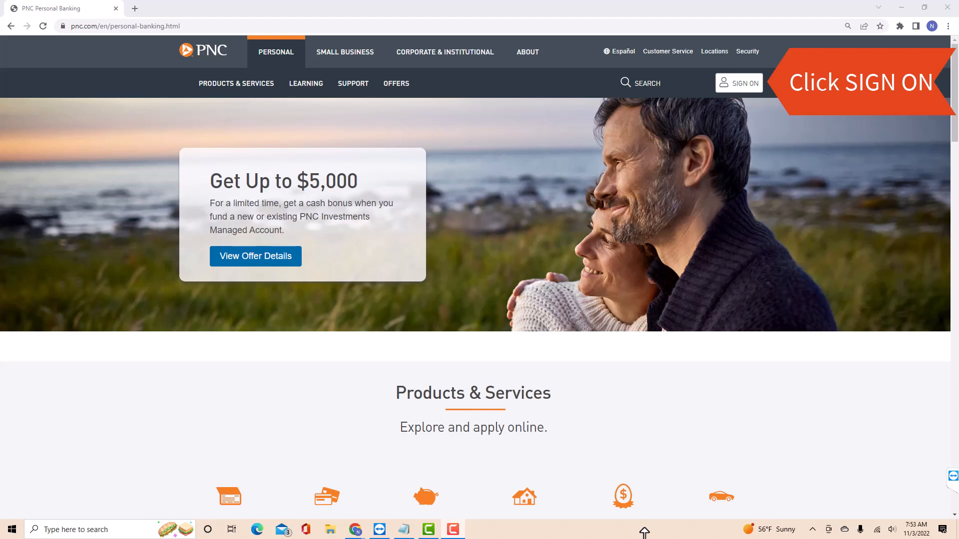
Step: Bring up the Online Banking sign-on panel from the top navigation bar
click(738, 83)
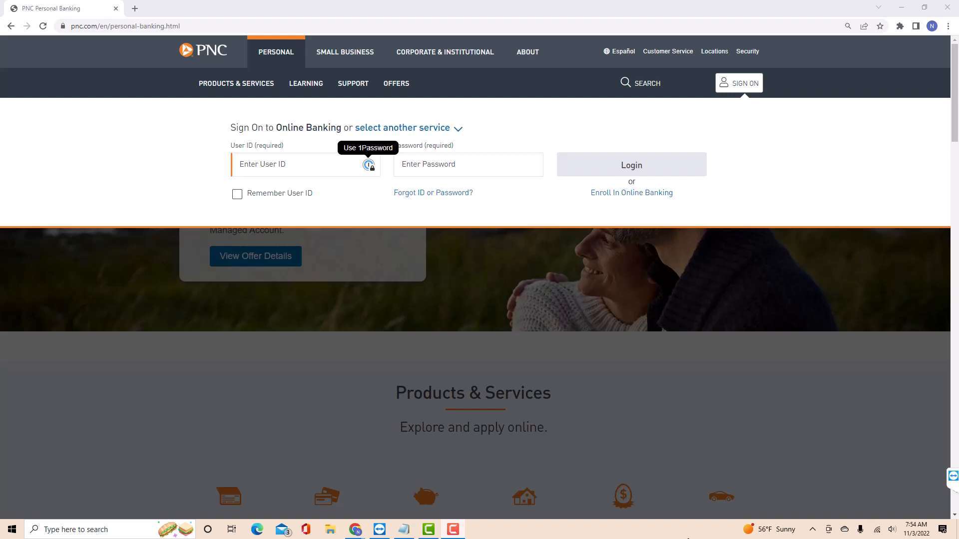
Step: Log in with the entered user ID and password to reach Accounts Summary
click(630, 165)
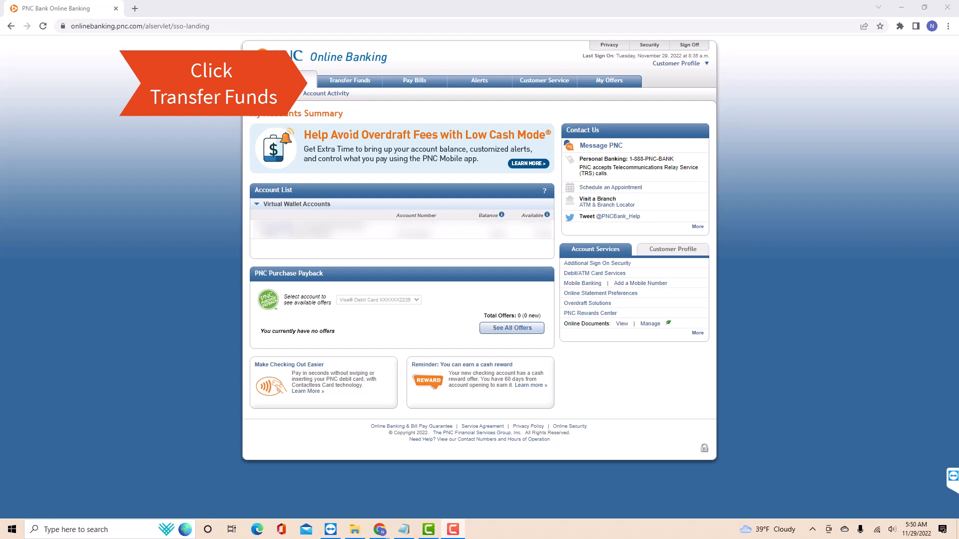
Step: Go through Transfer Funds to Make an External Transfer, reaching the scheduling form
click(349, 80)
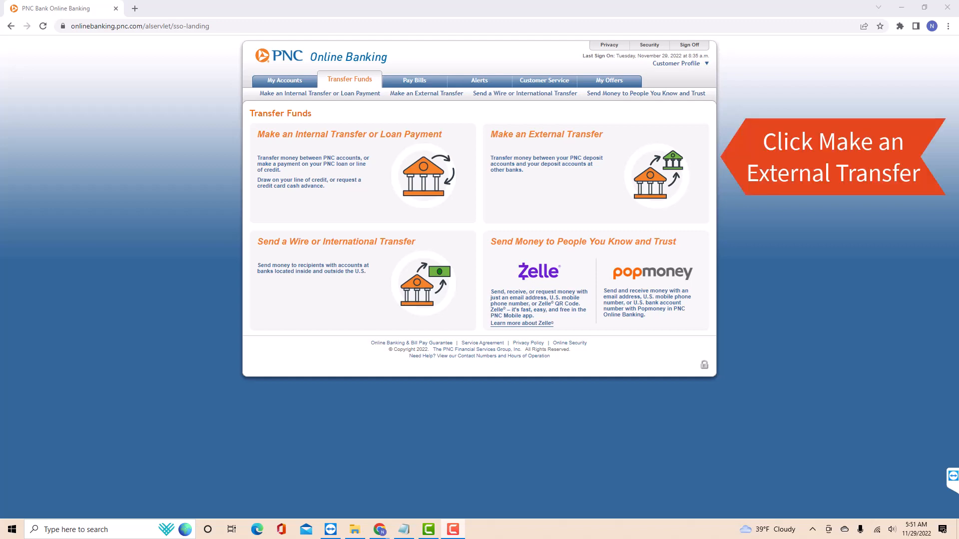
click(426, 93)
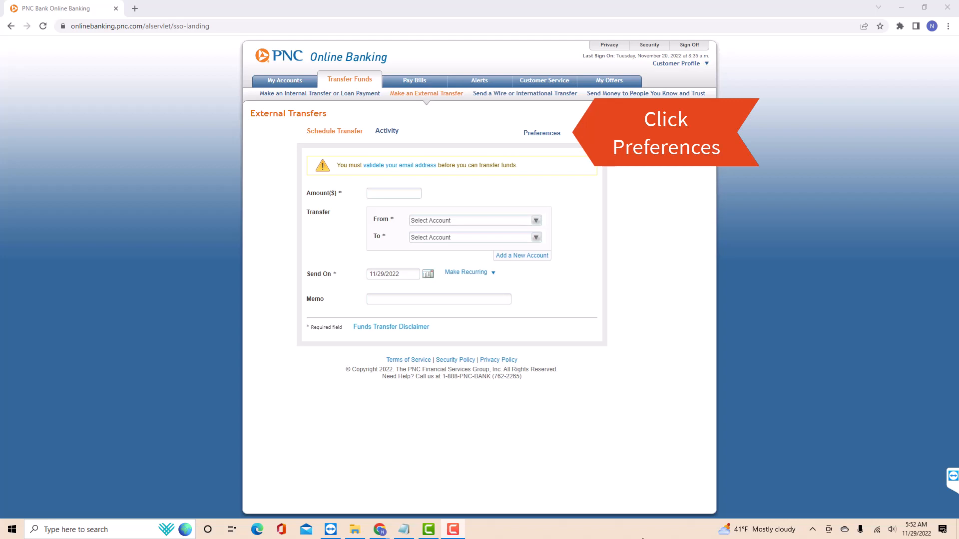
Step: Show Preferences listing linked PNC accounts, other accounts, emails and phone numbers
click(540, 133)
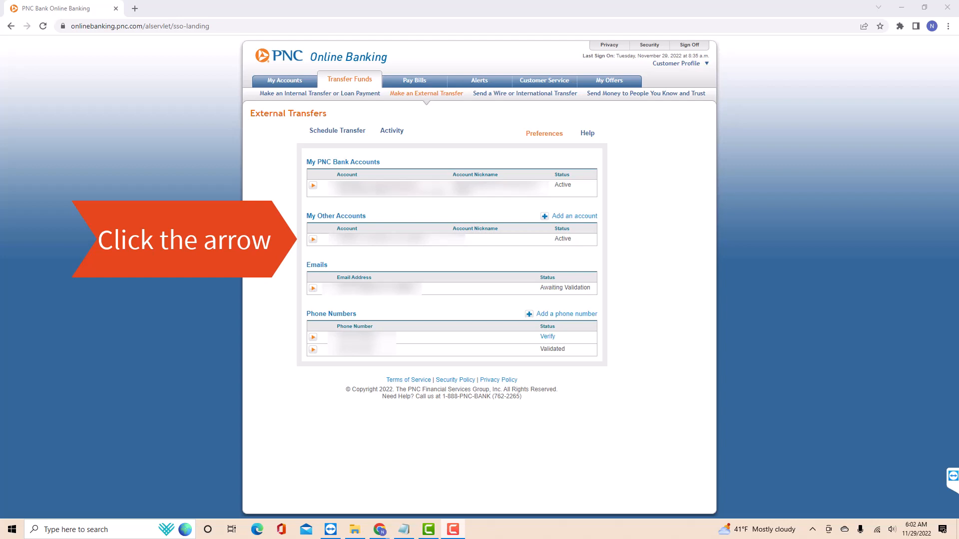
Step: Request deletion of the linked Citizens checking account under My Other Accounts
click(313, 239)
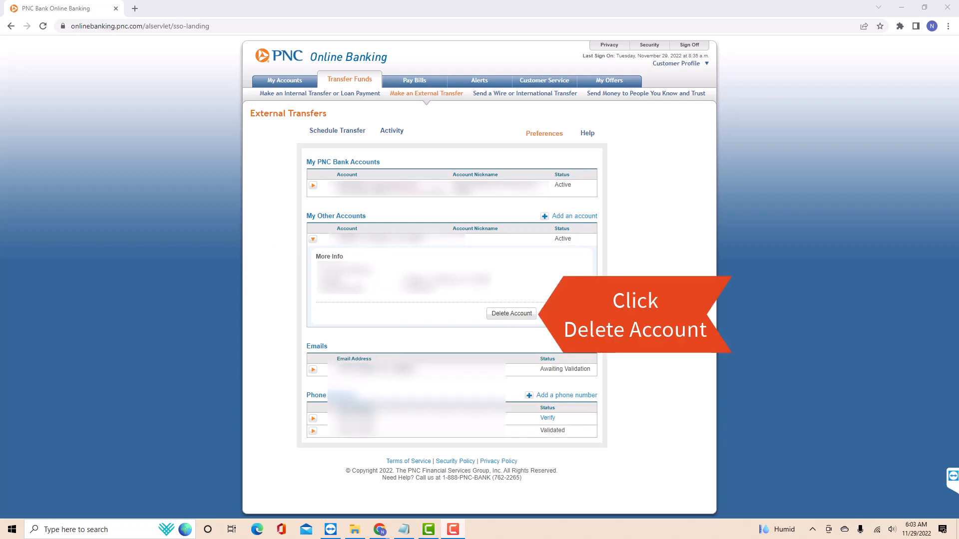
click(511, 312)
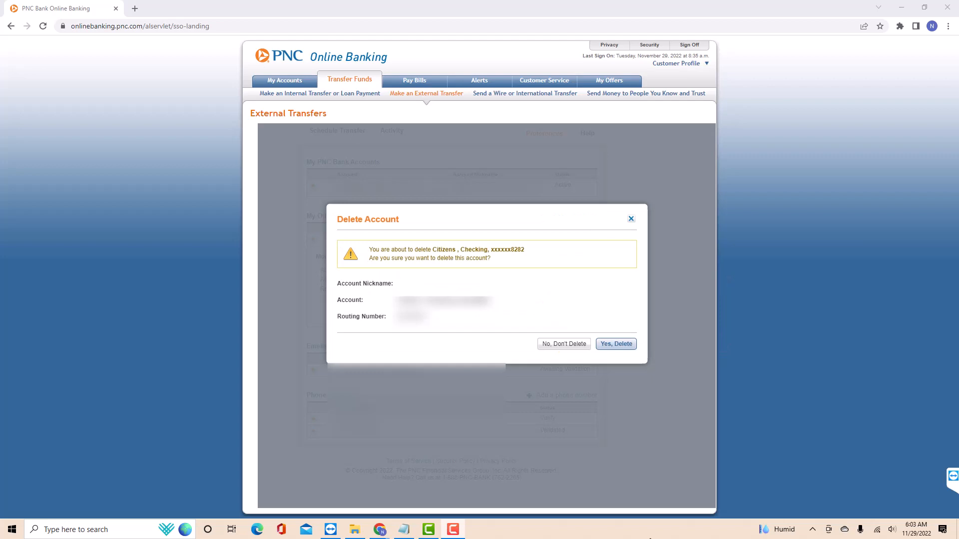